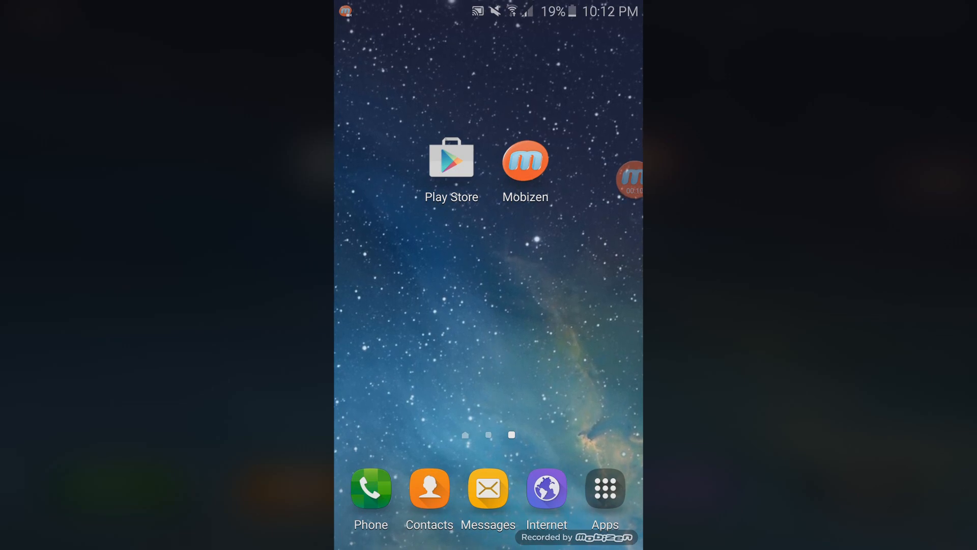
# - Search the Google Play Store for 'mobizen'
pyautogui.click(451, 158)
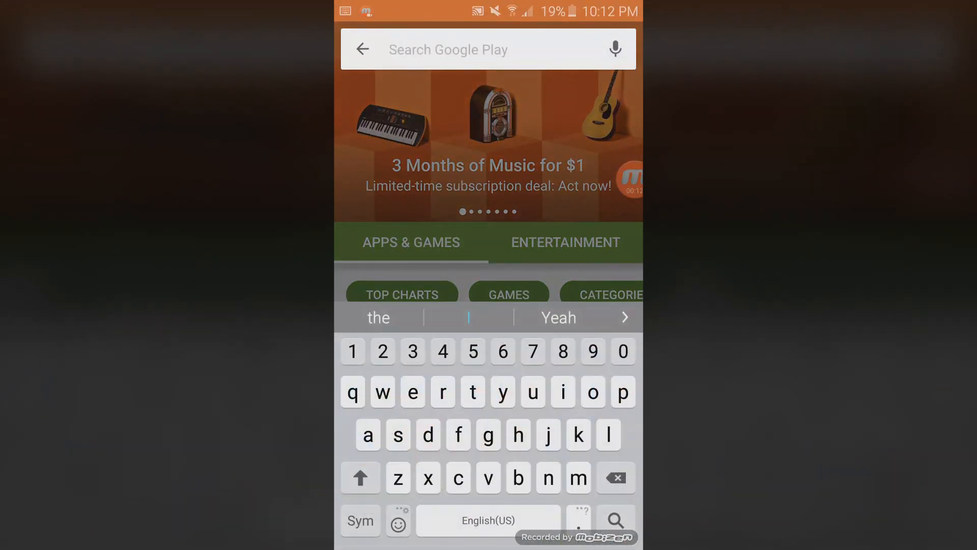
pyautogui.write('mobizen')
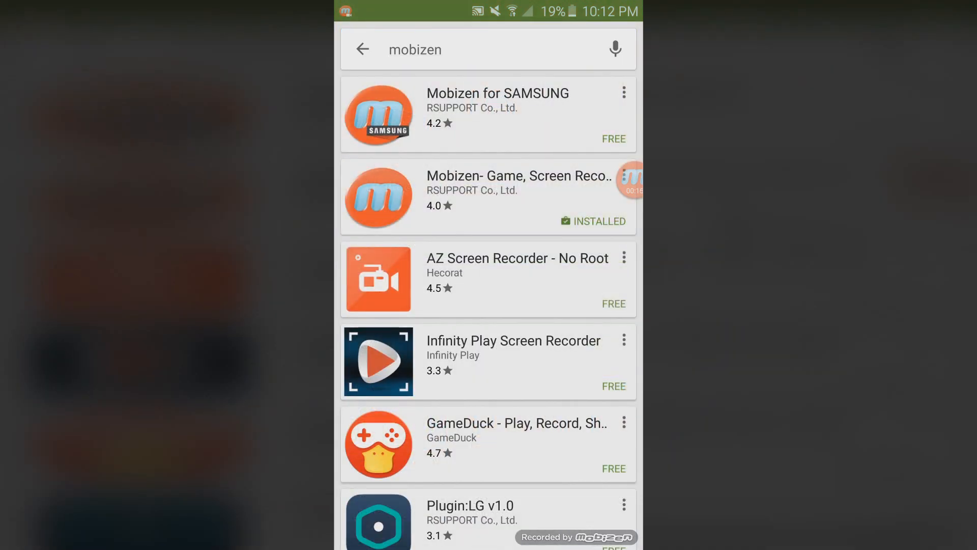
# - Launch the installed 'Mobizen- Game, Screen Recorder' app from its store listing
pyautogui.click(489, 196)
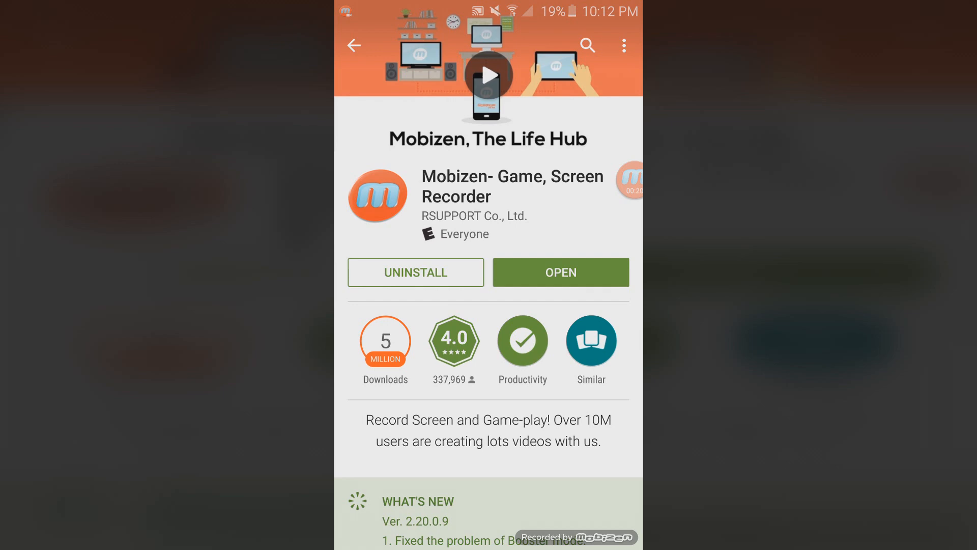
pyautogui.click(559, 273)
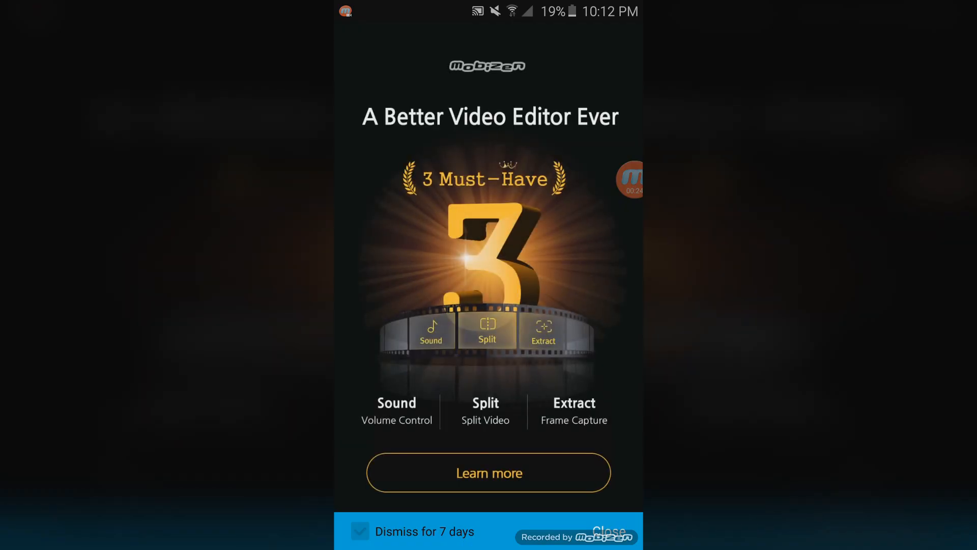
# - Close the 'A Better Video Editor Ever' popup
pyautogui.click(609, 530)
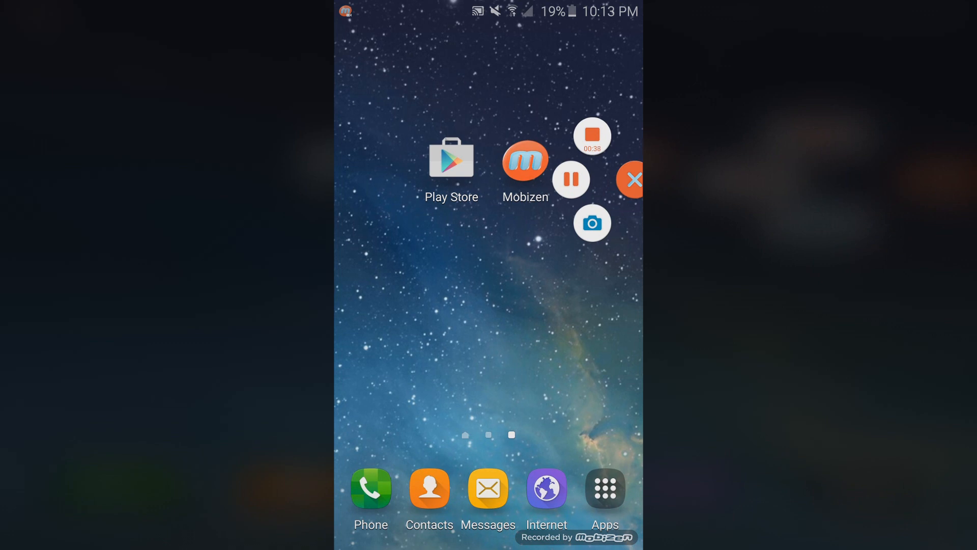
# - Stop the ongoing recording from Mobizen's floating recording menu
pyautogui.click(592, 222)
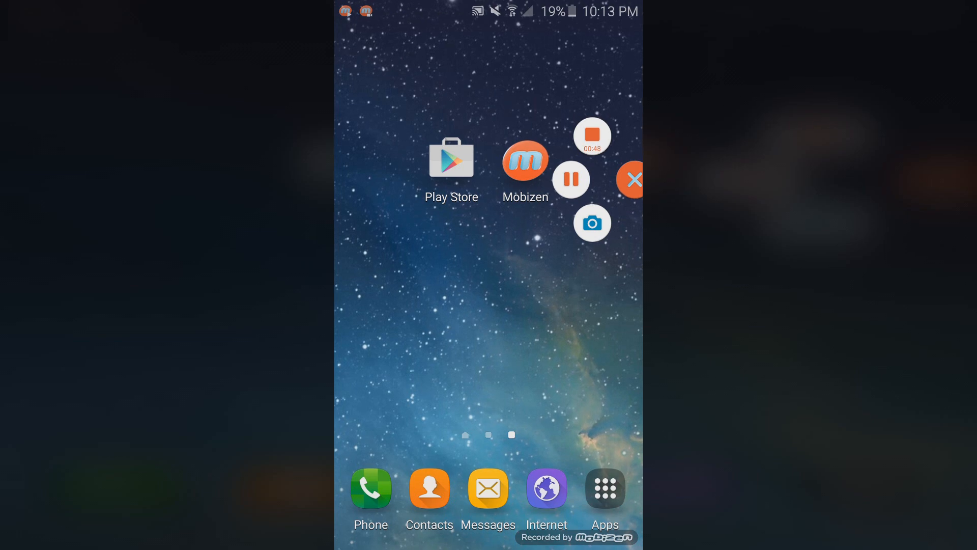
pyautogui.click(526, 162)
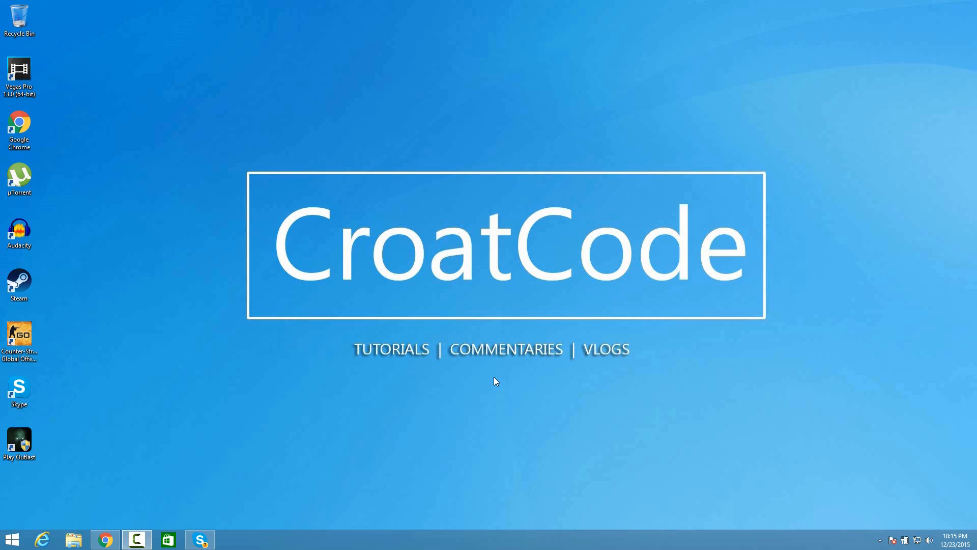
# - Open Galaxy S6's mobizen folder in File Explorer, copy the video to desktop, then close the player
pyautogui.click(72, 540)
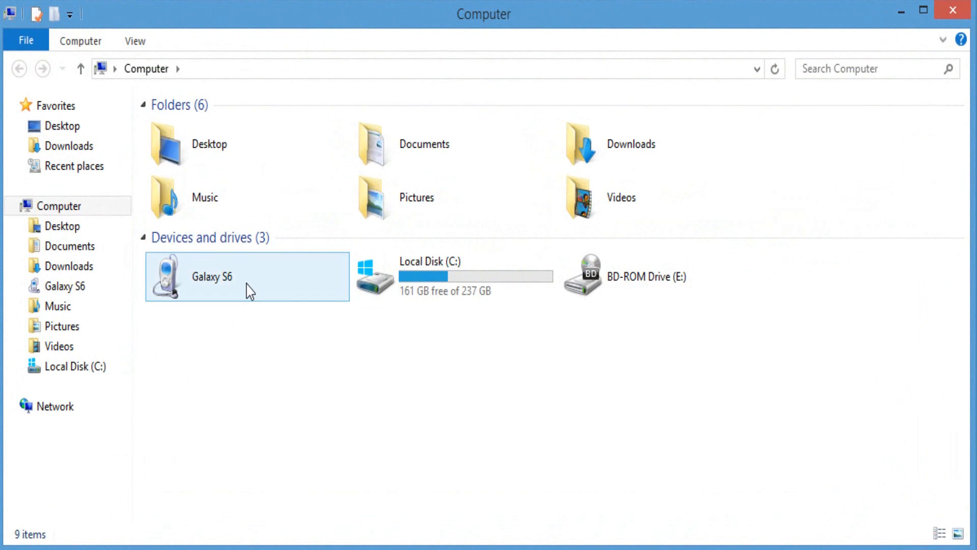
pyautogui.doubleClick(211, 276)
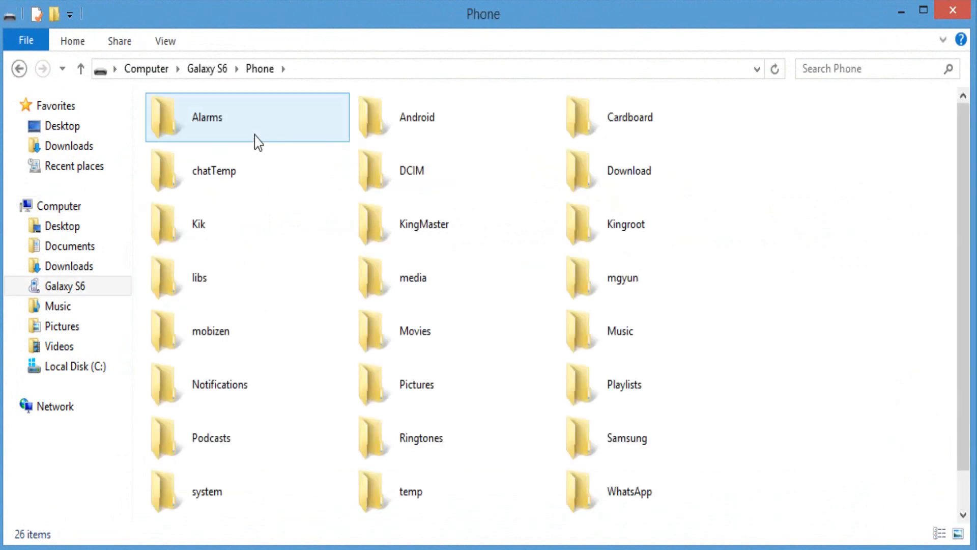
pyautogui.click(248, 331)
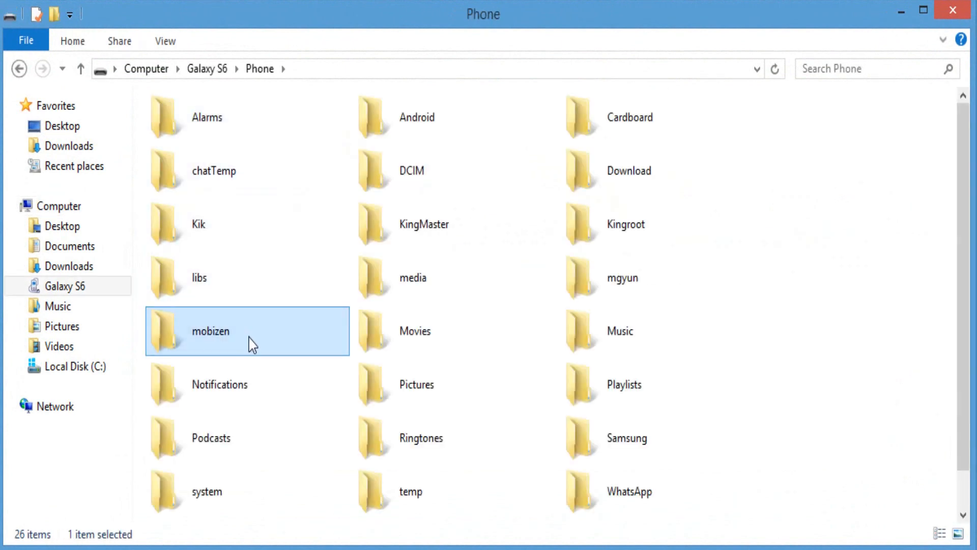
pyautogui.doubleClick(210, 331)
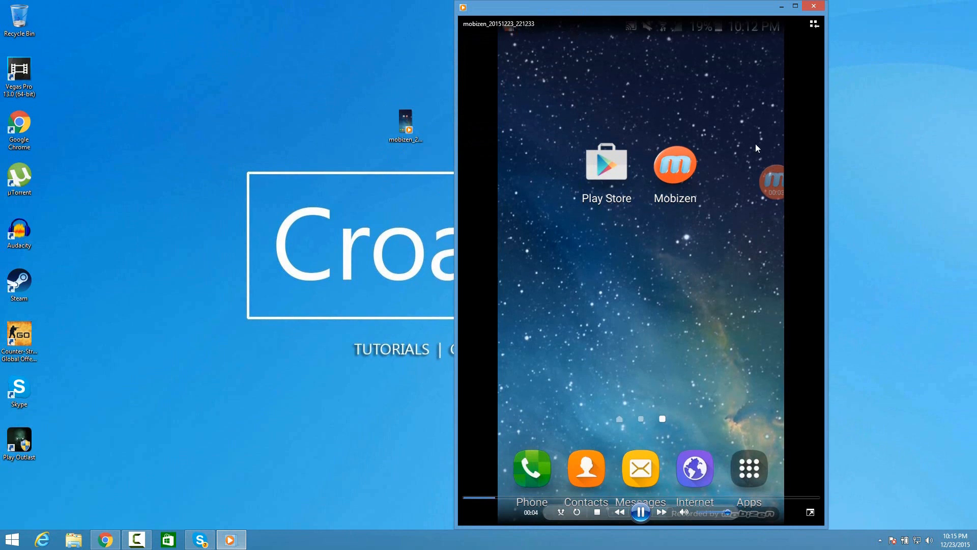
pyautogui.click(813, 6)
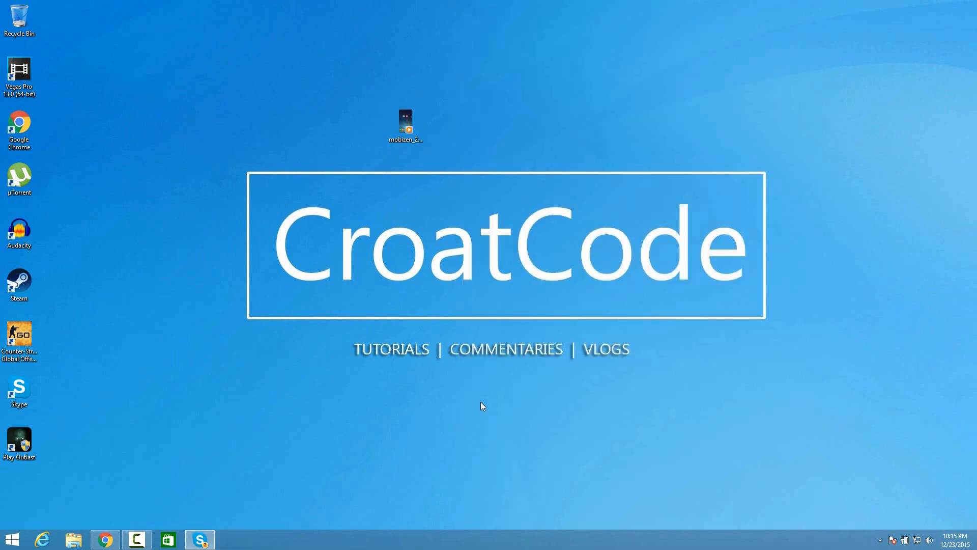
pyautogui.moveTo(479, 414)
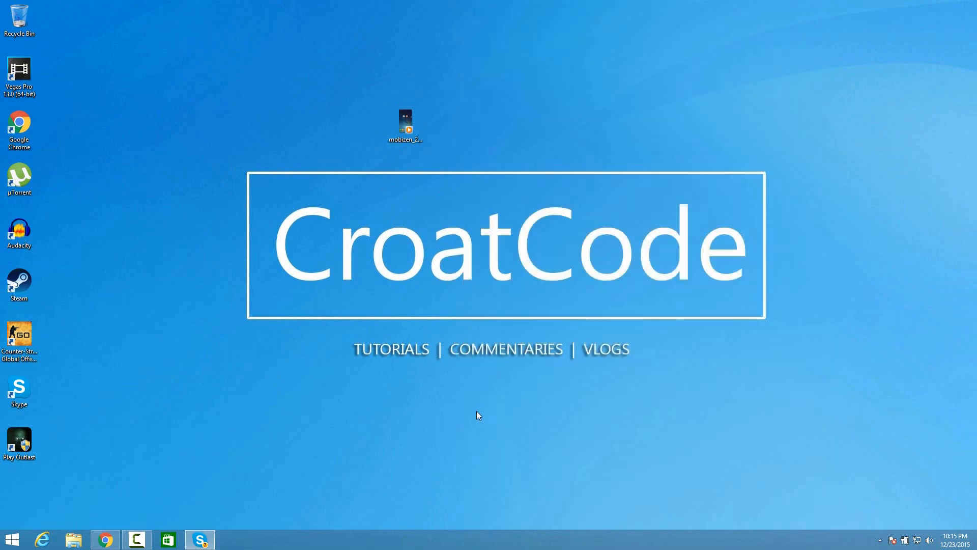